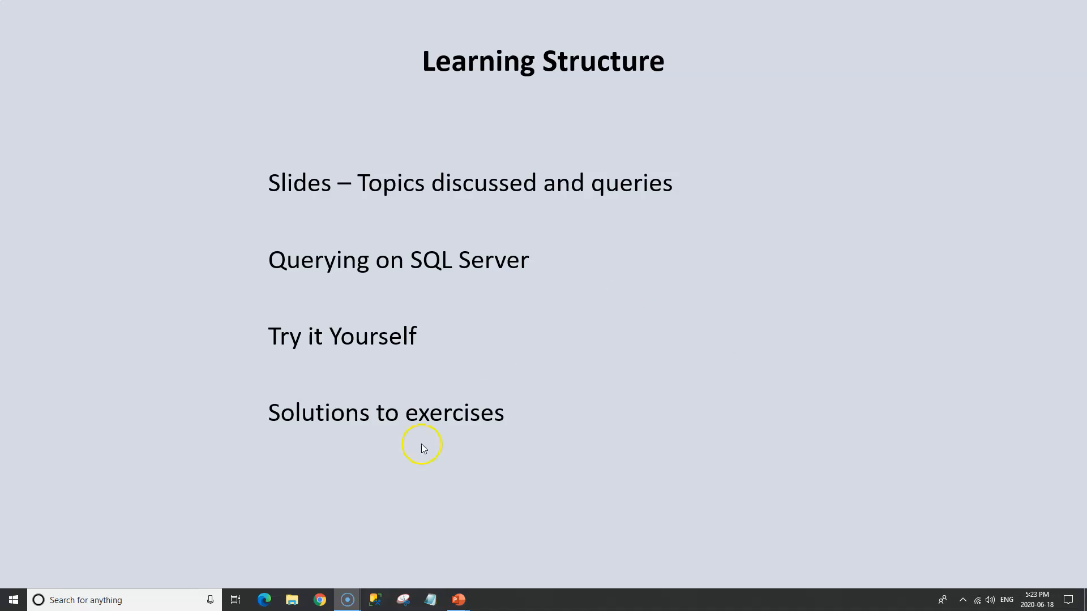
{"action": "mouse_move", "coordinate": [926, 568]}
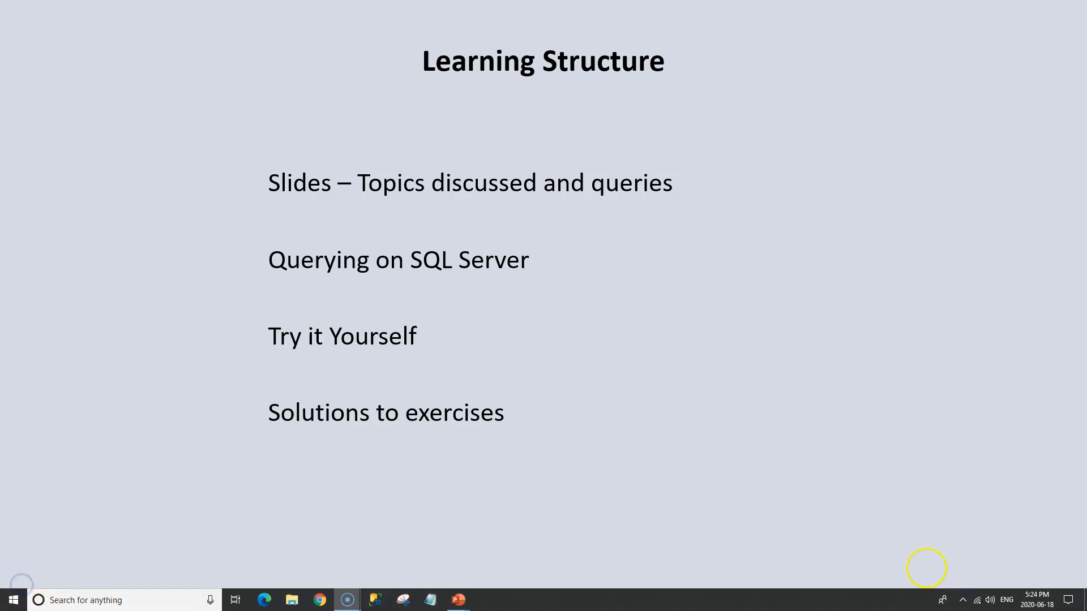